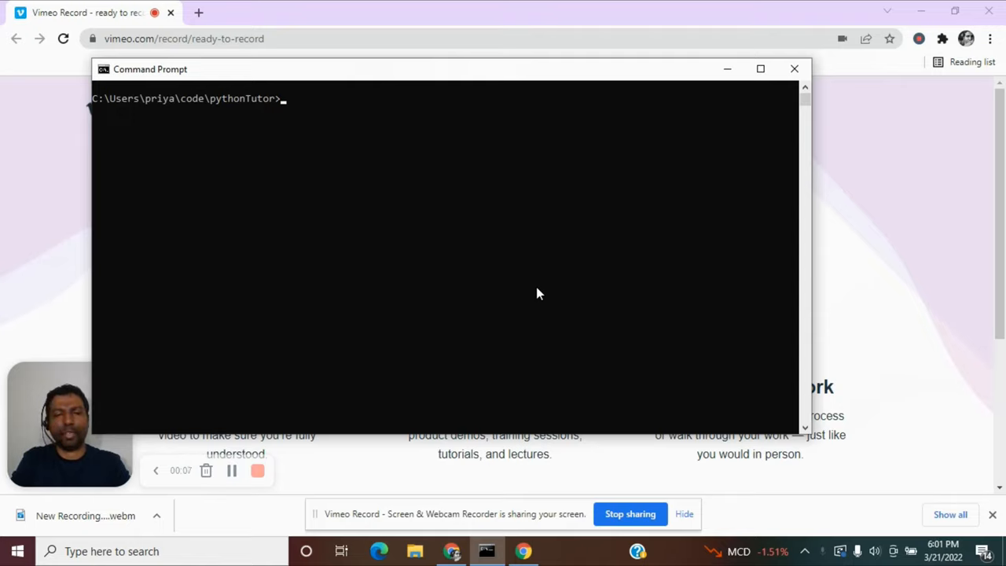
# Create and open input.py in Notepad using the 'notepad input.py' command.
pyautogui.write('notepad')
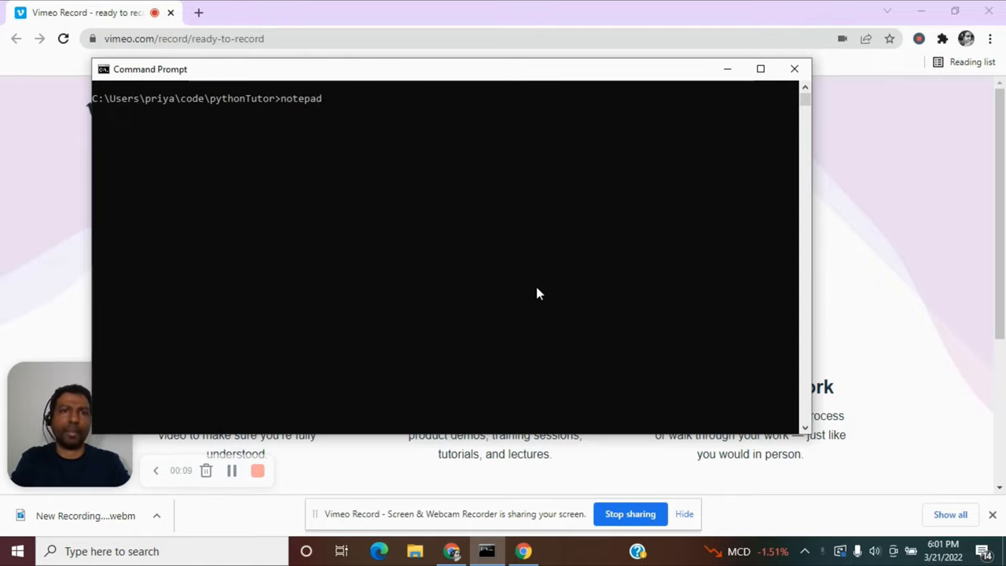
pyautogui.write('input.py')
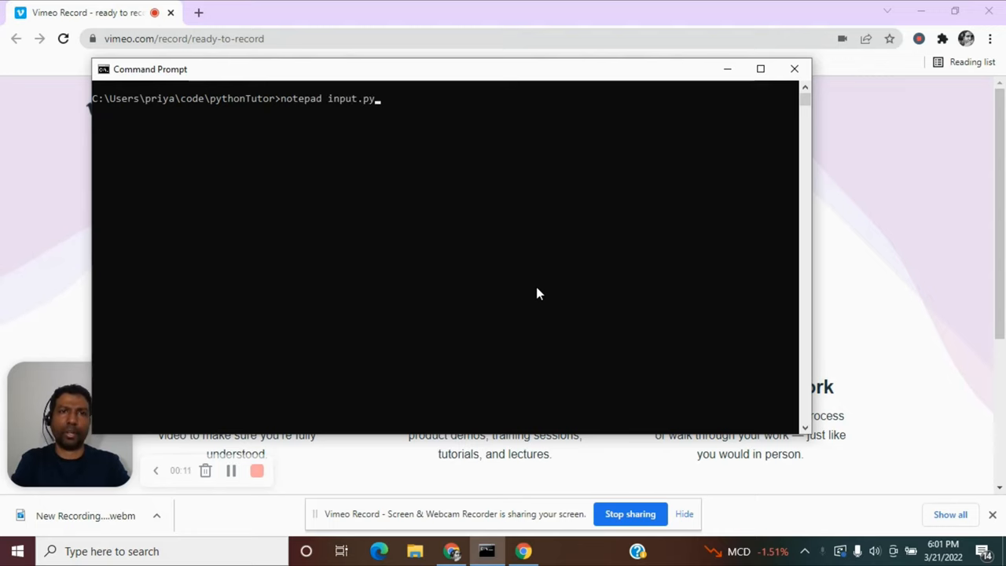
pyautogui.press('enter')
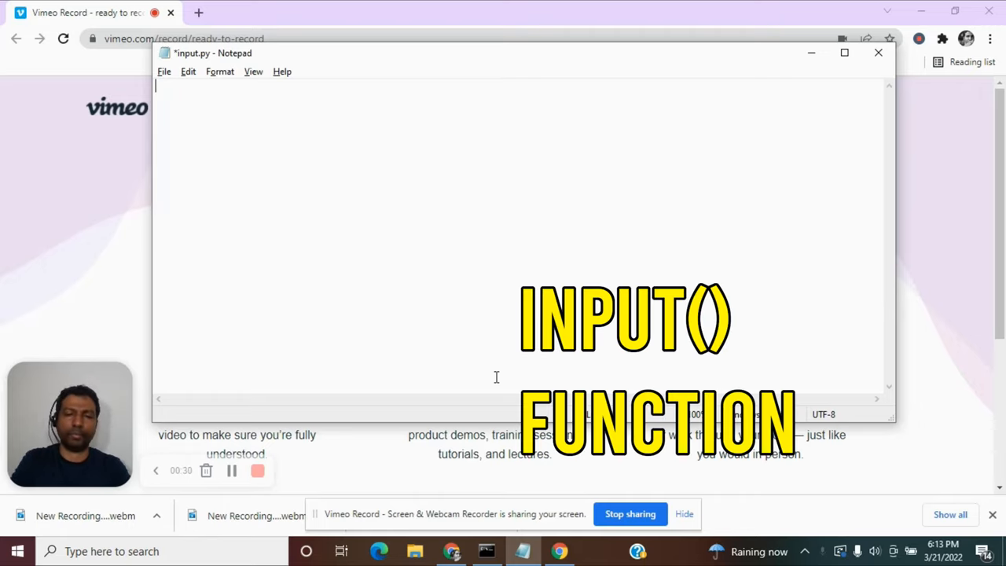
# Write an empty input() call on line 1 and place the cursor at its start.
pyautogui.write('input')
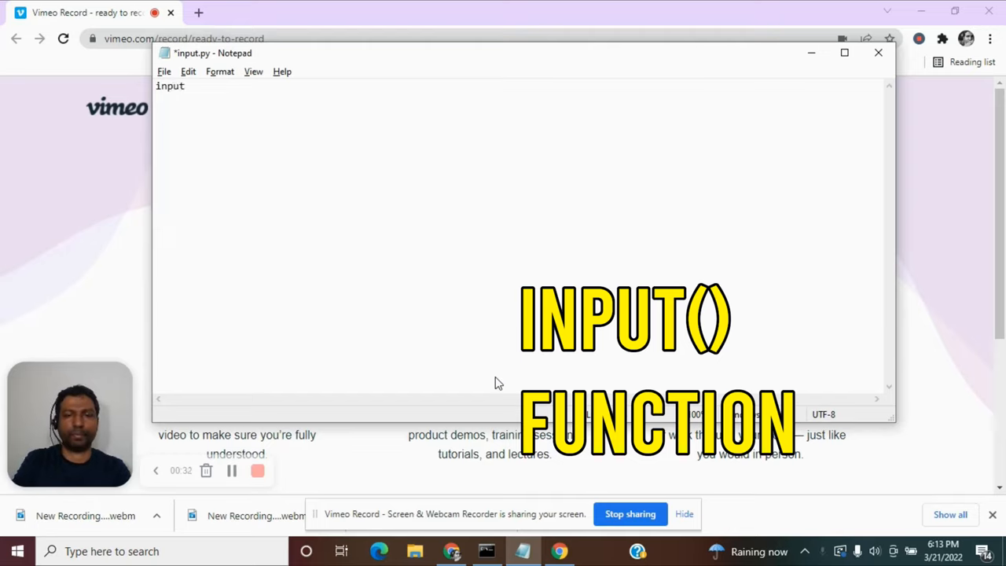
pyautogui.write('(')
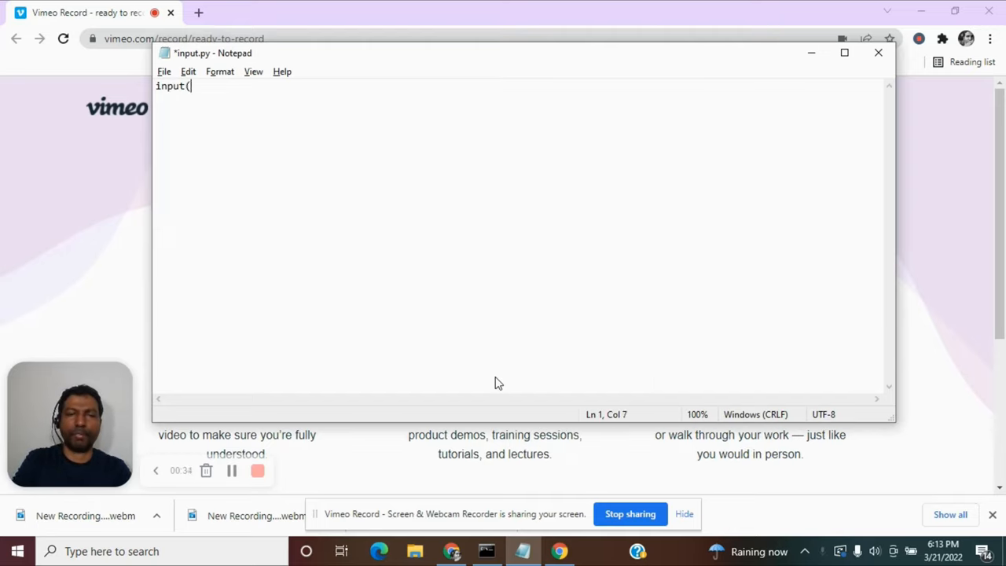
pyautogui.write(')')
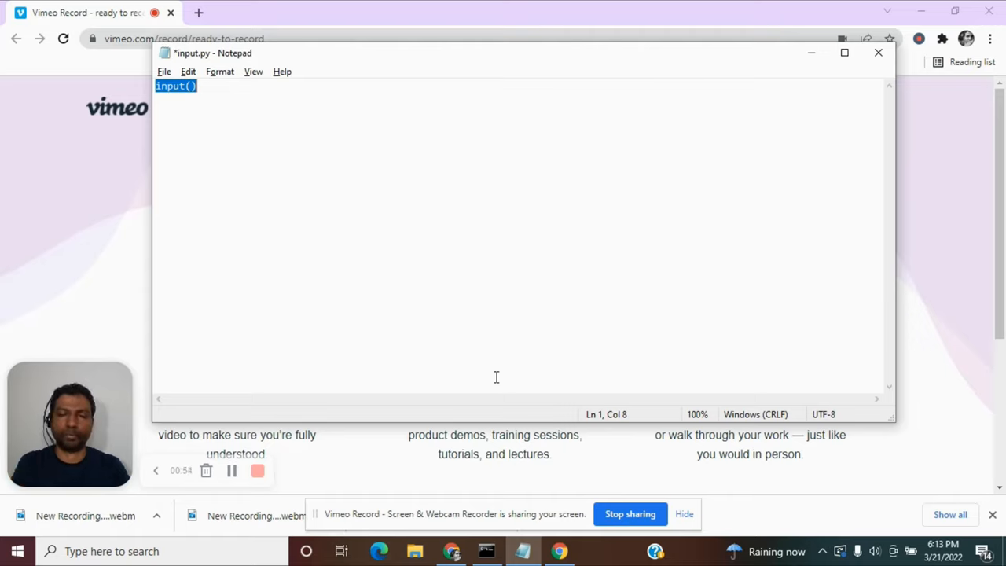
pyautogui.click(177, 86)
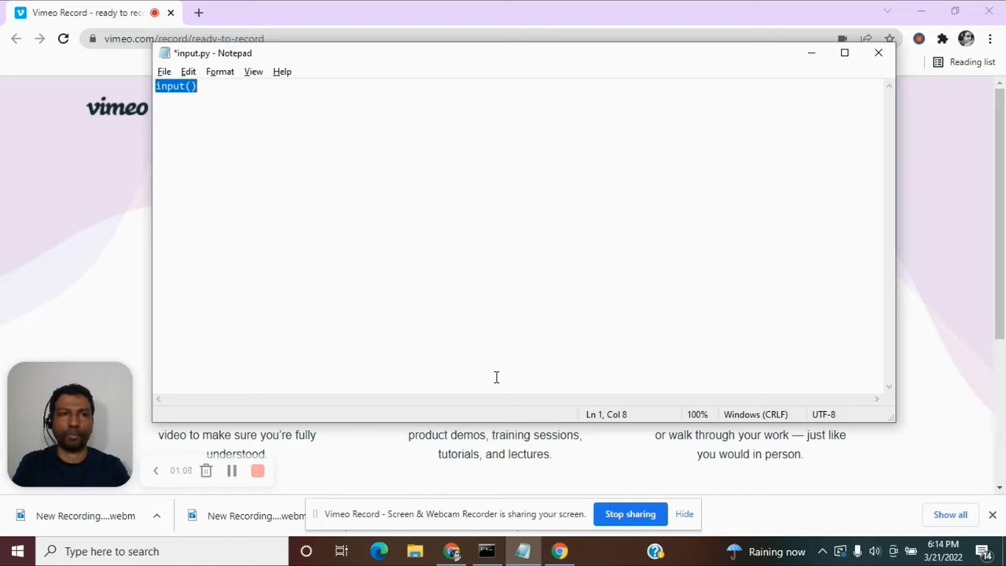
pyautogui.click(158, 86)
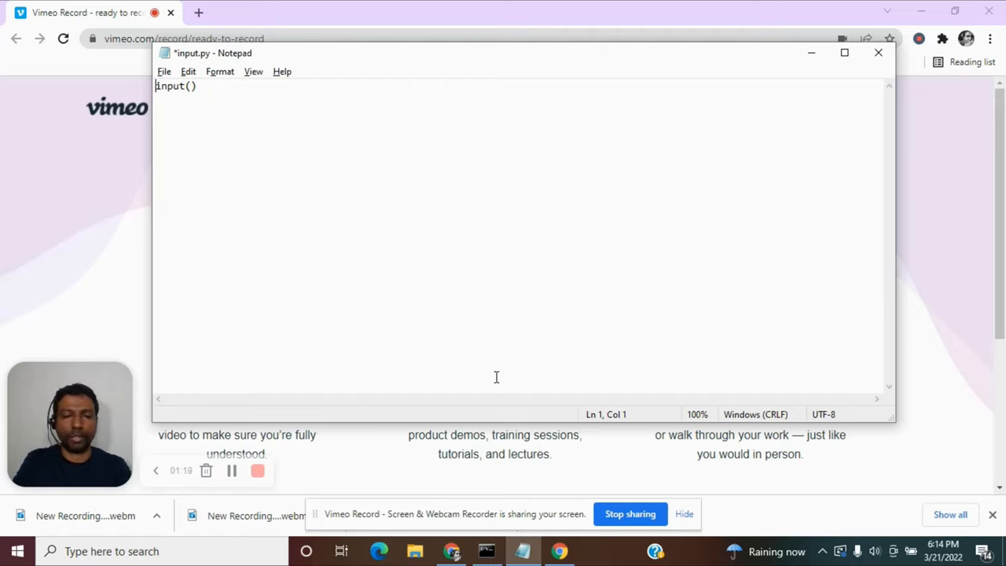
# Turn line 1 into x = input() and add print(x) on line 2.
pyautogui.write('x =')
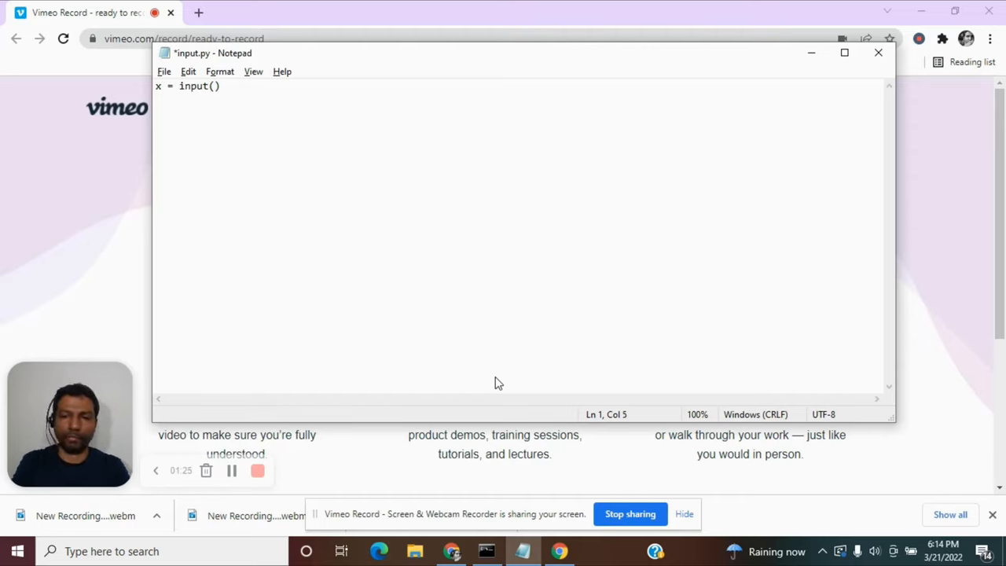
pyautogui.press('enter')
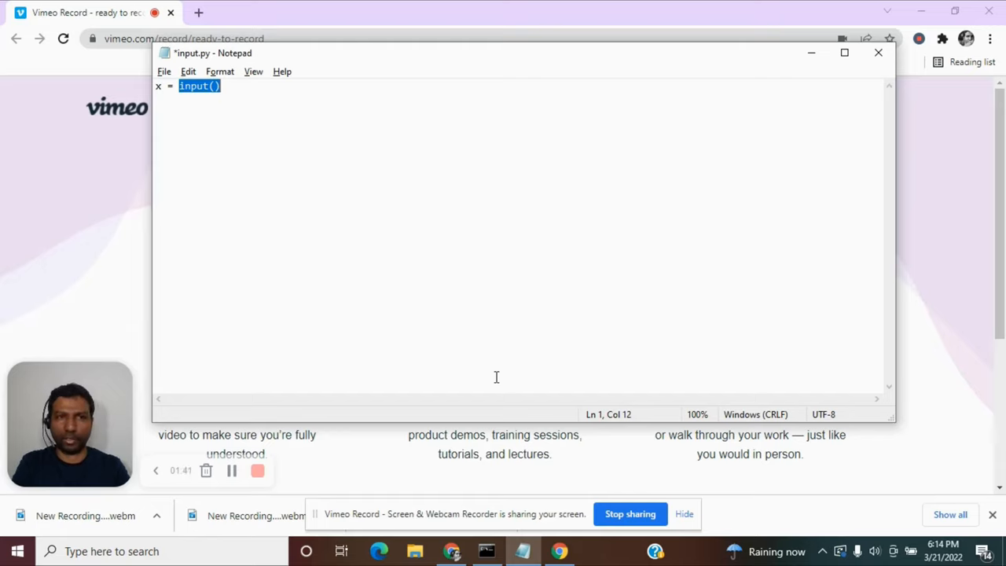
pyautogui.press('enter')
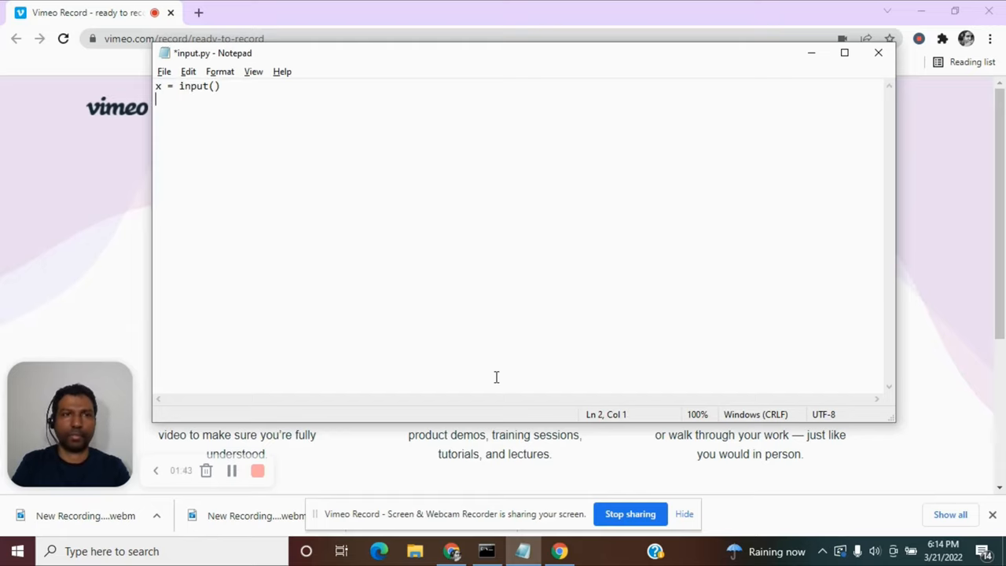
pyautogui.write('p')
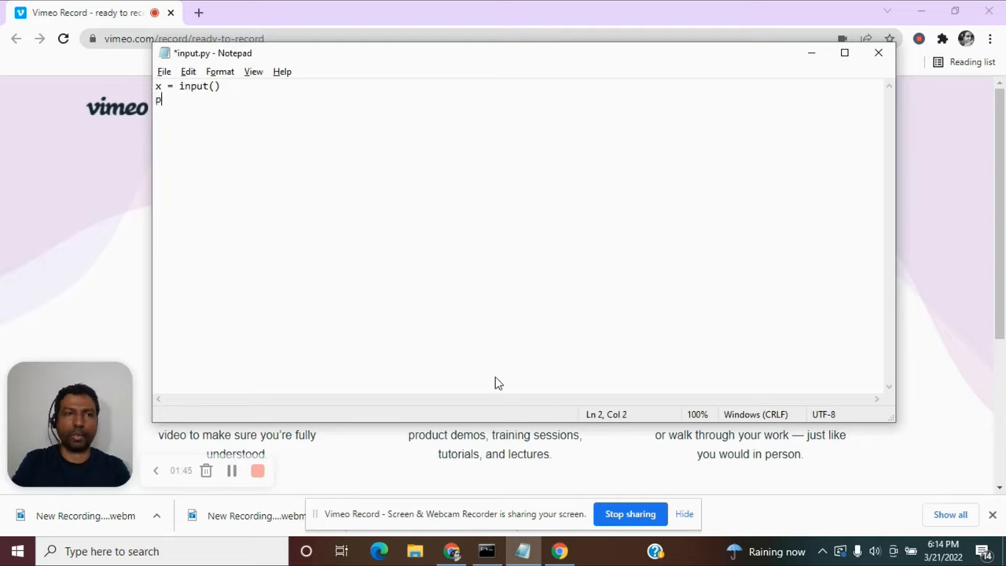
pyautogui.write('rin')
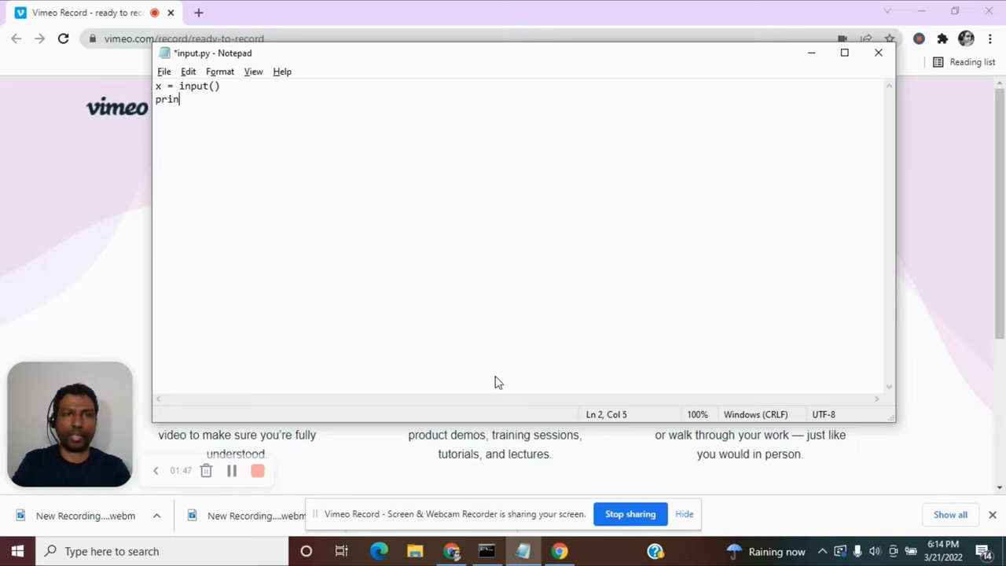
pyautogui.write('t(x')
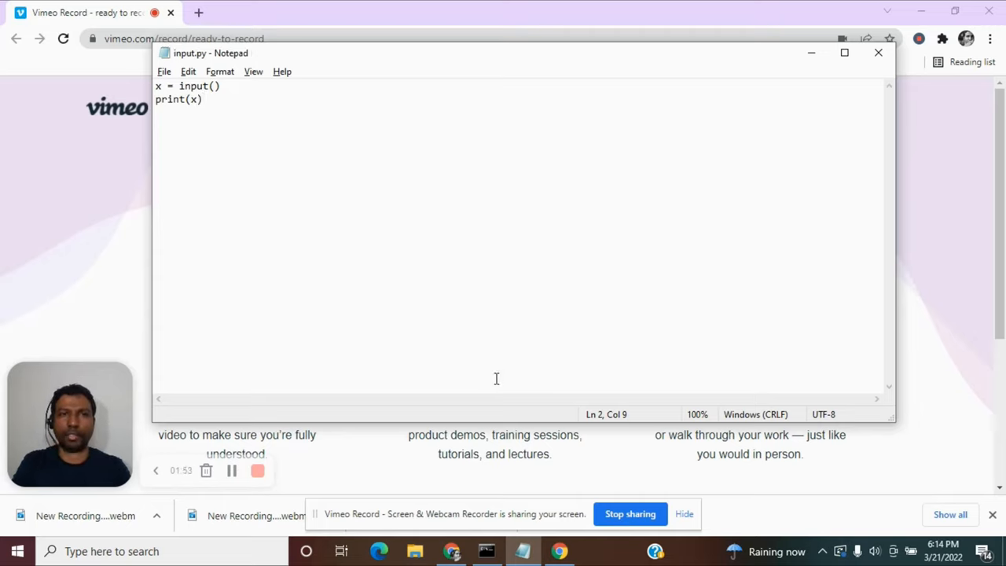
pyautogui.moveTo(251, 81)
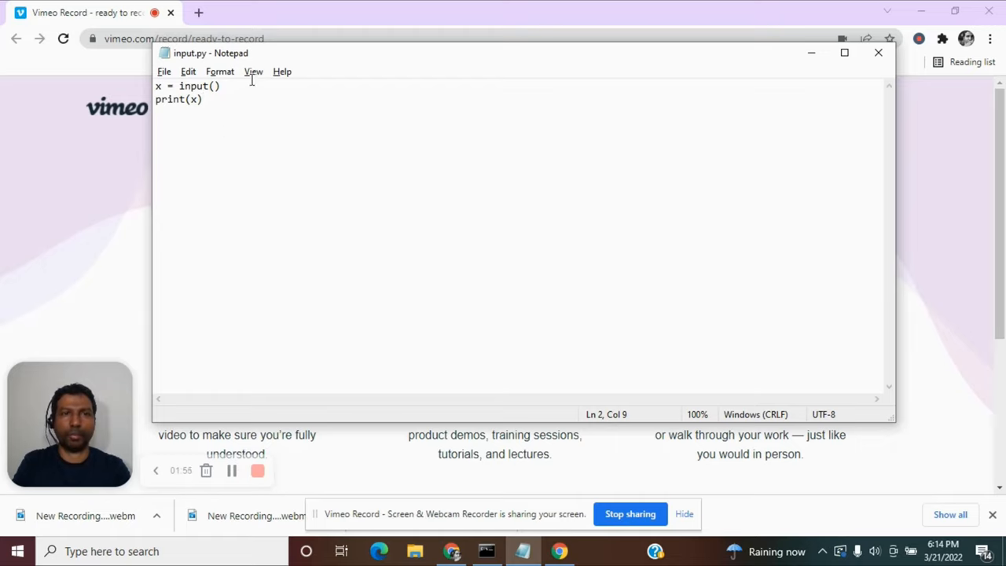
pyautogui.click(215, 86)
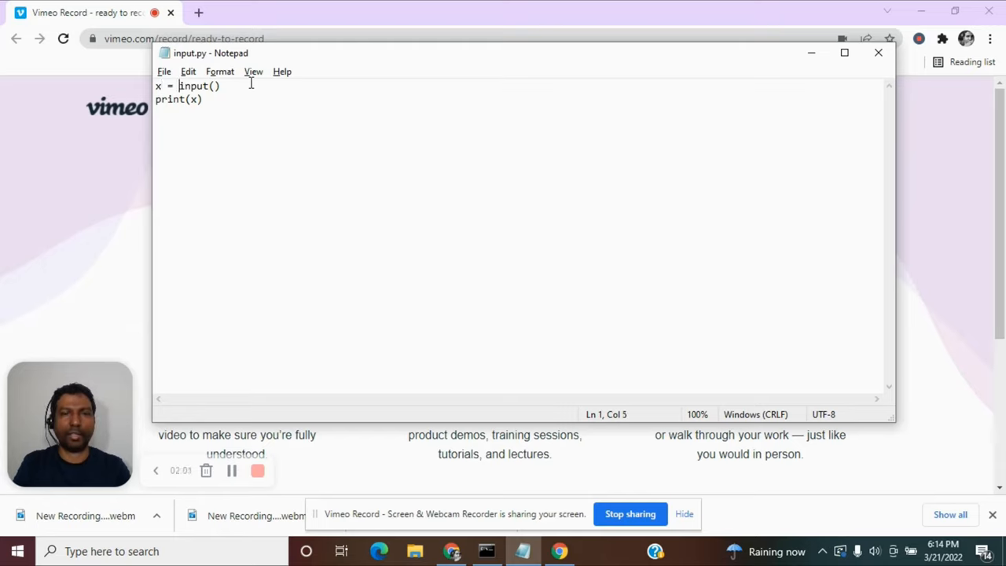
pyautogui.doubleClick(193, 85)
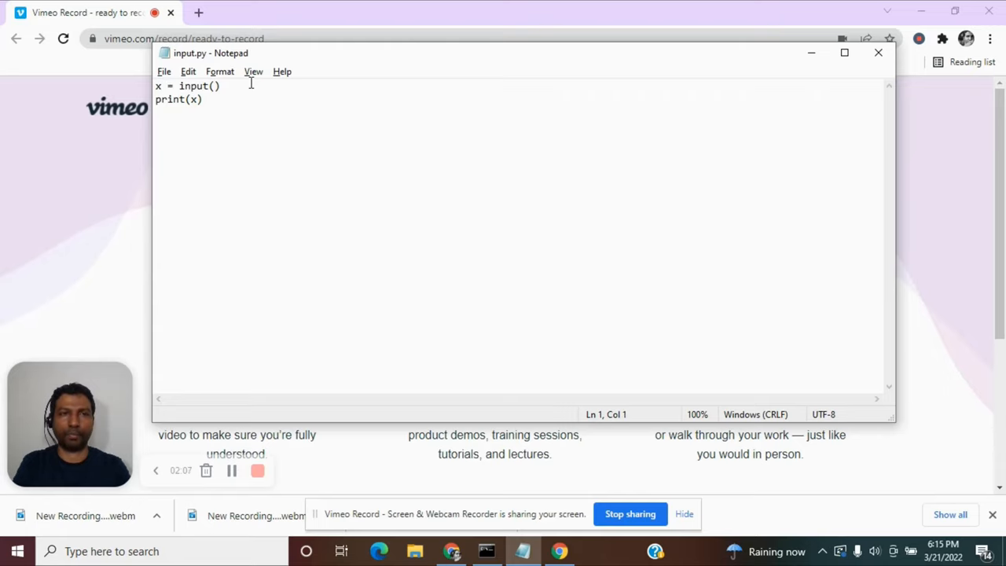
pyautogui.doubleClick(182, 86)
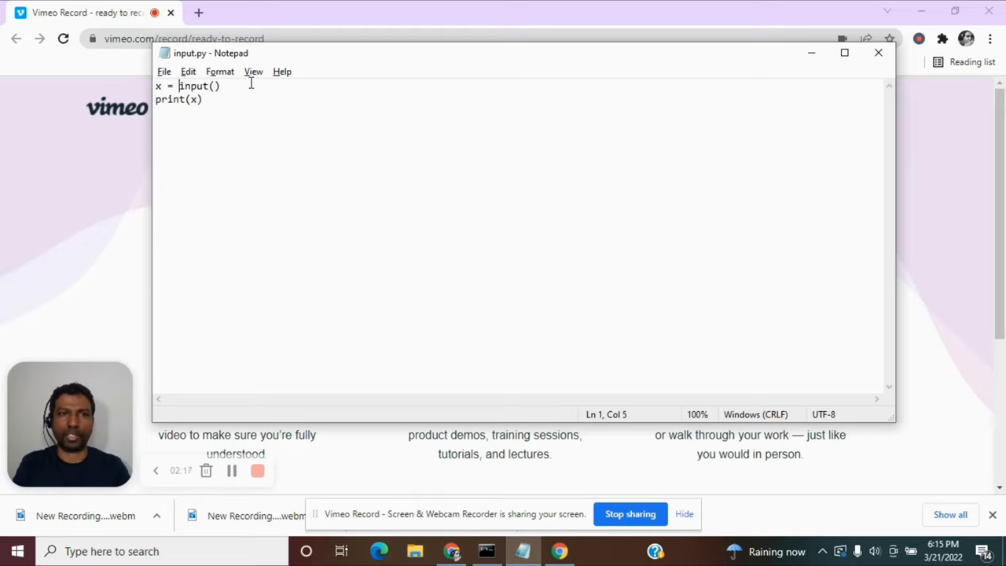
pyautogui.doubleClick(199, 85)
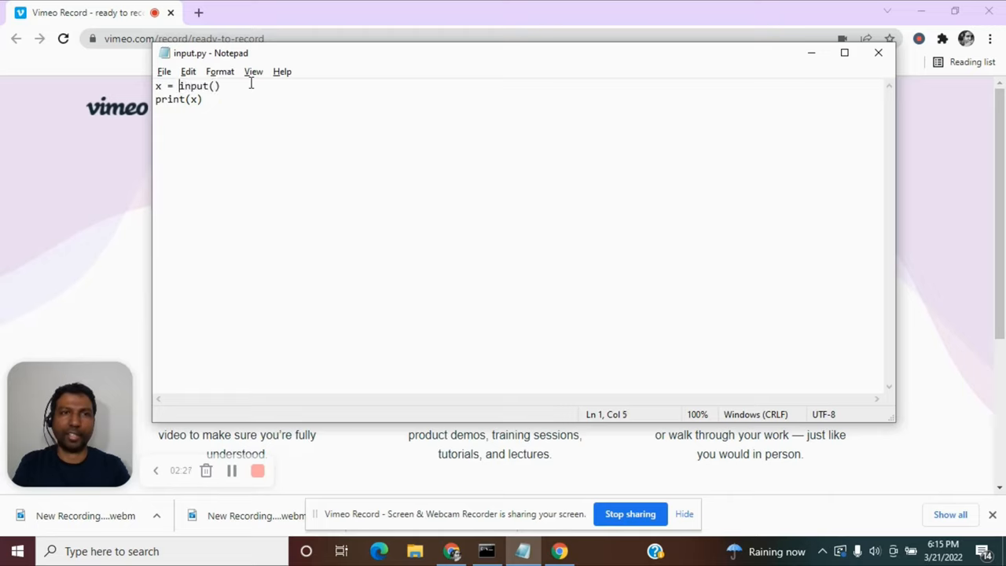
pyautogui.click(160, 85)
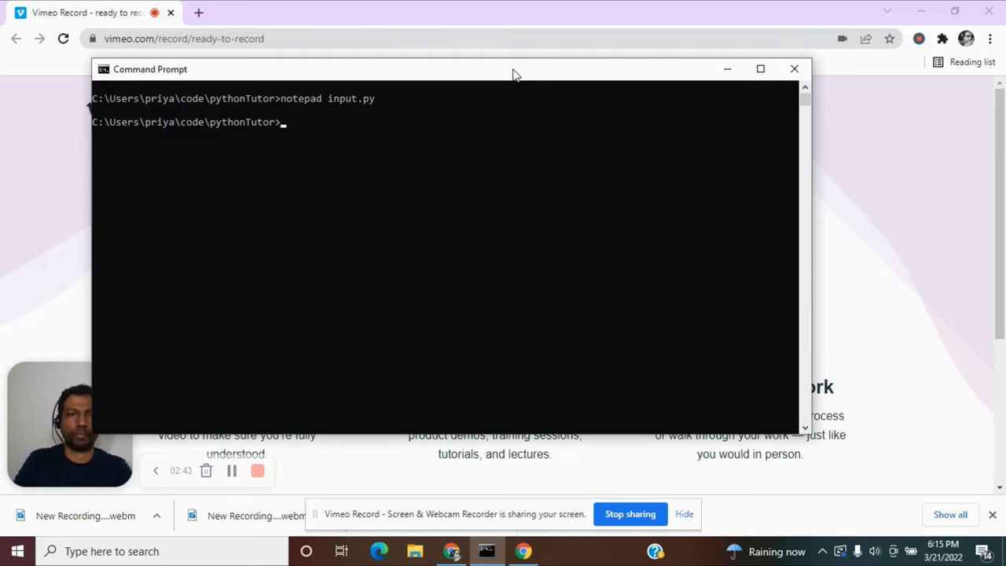
# Run 'python input.py', enter Hello to see it echoed, then reopen the script in Notepad.
pyautogui.write('py')
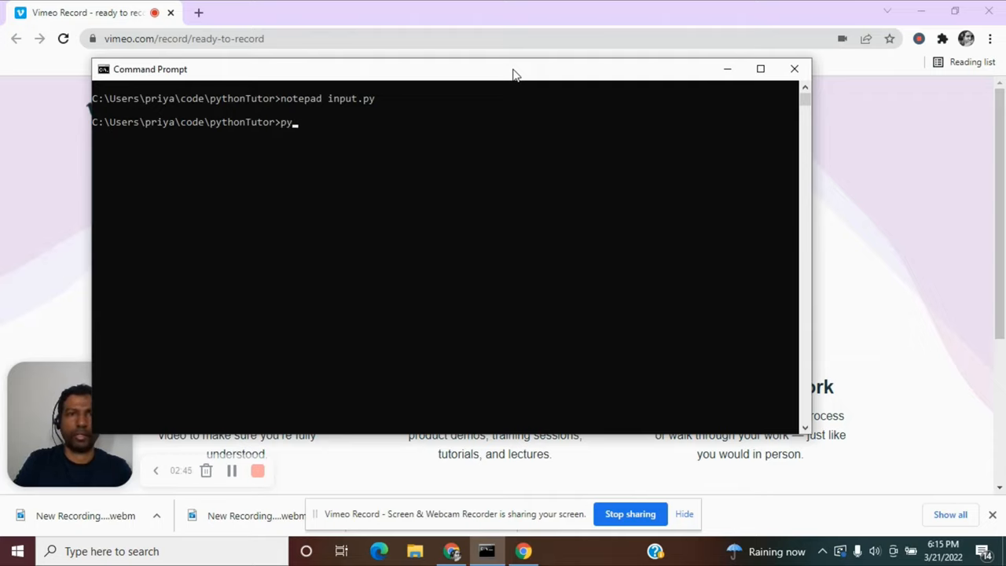
pyautogui.write('thon input.py')
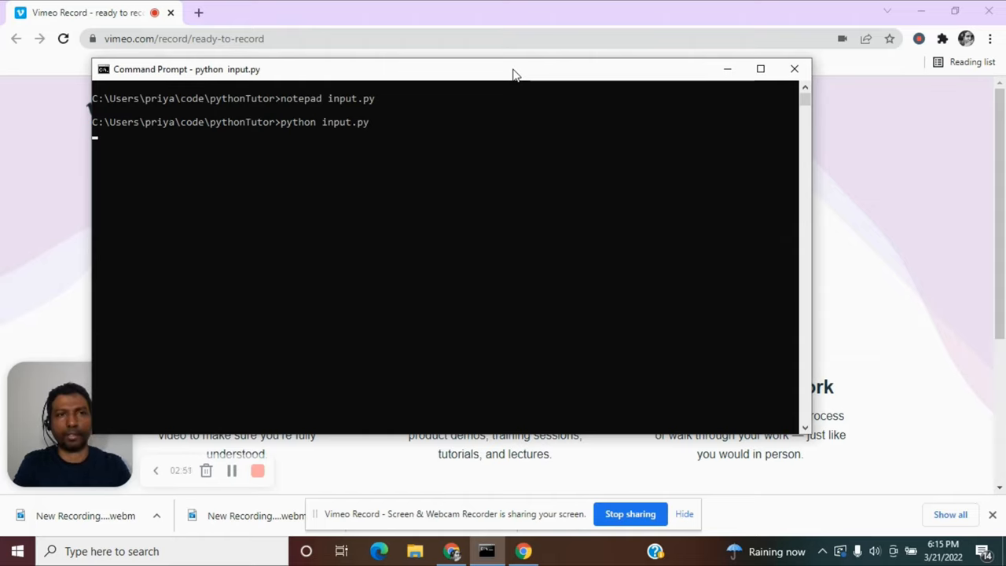
pyautogui.moveTo(128, 162)
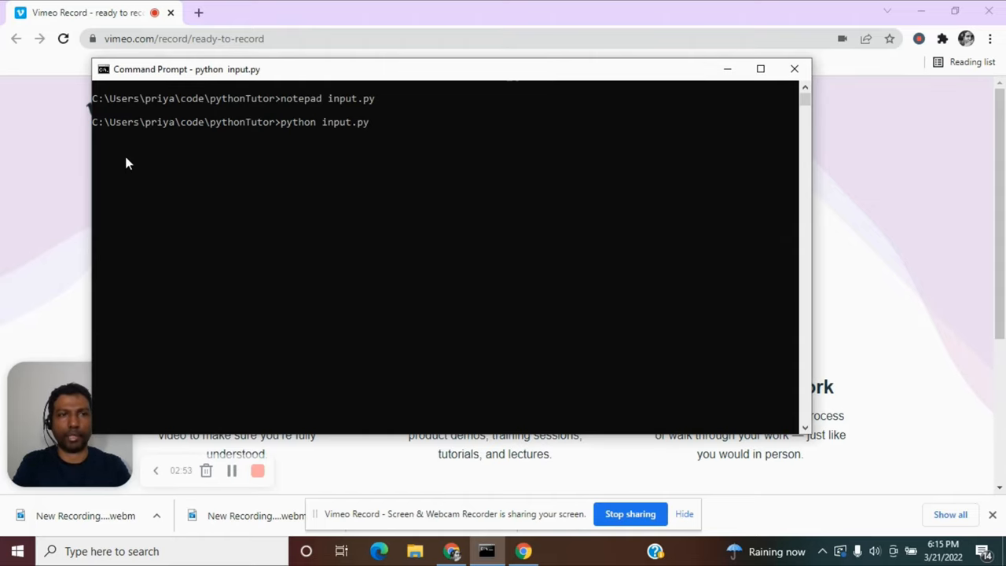
pyautogui.moveTo(119, 144)
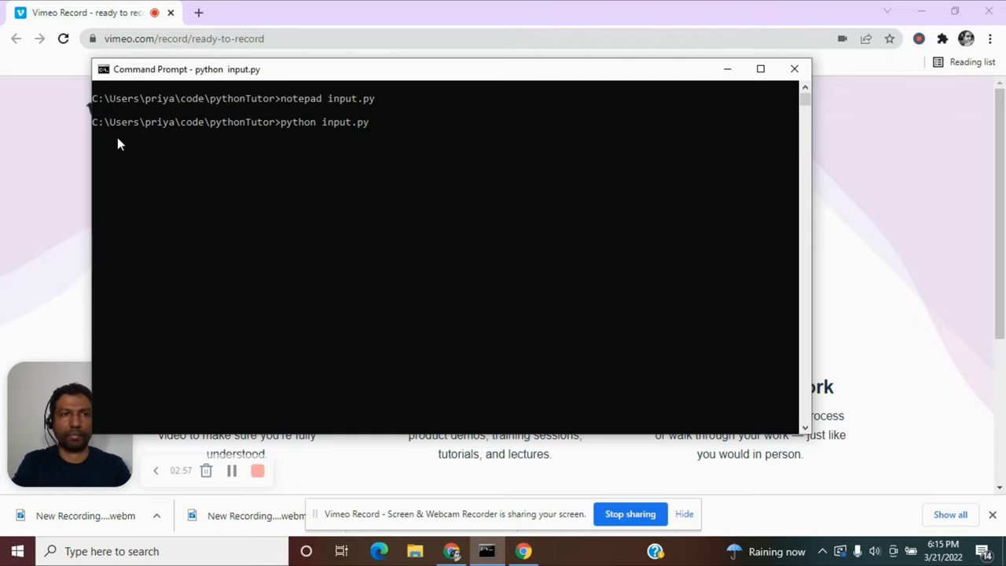
pyautogui.write('Hello')
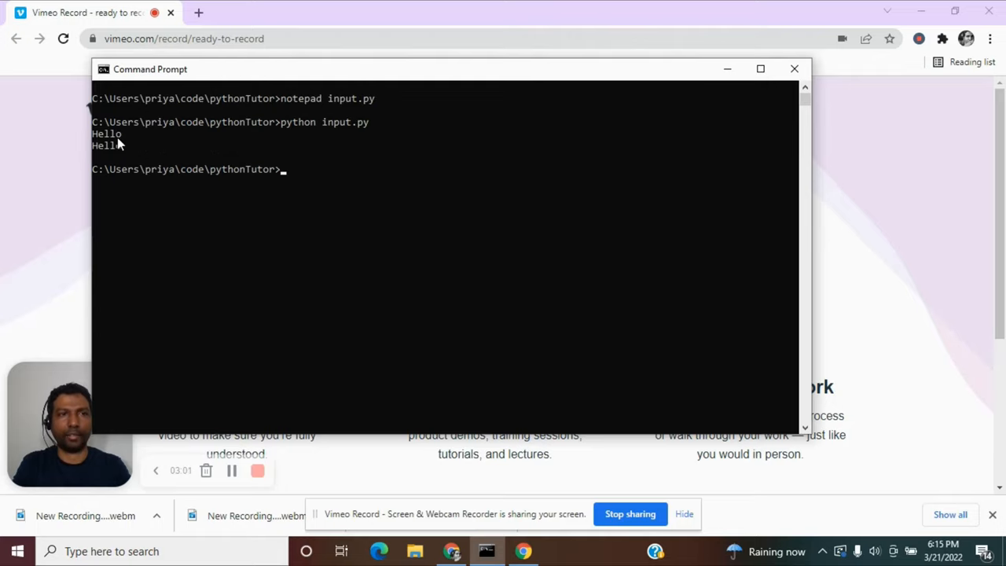
pyautogui.moveTo(98, 155)
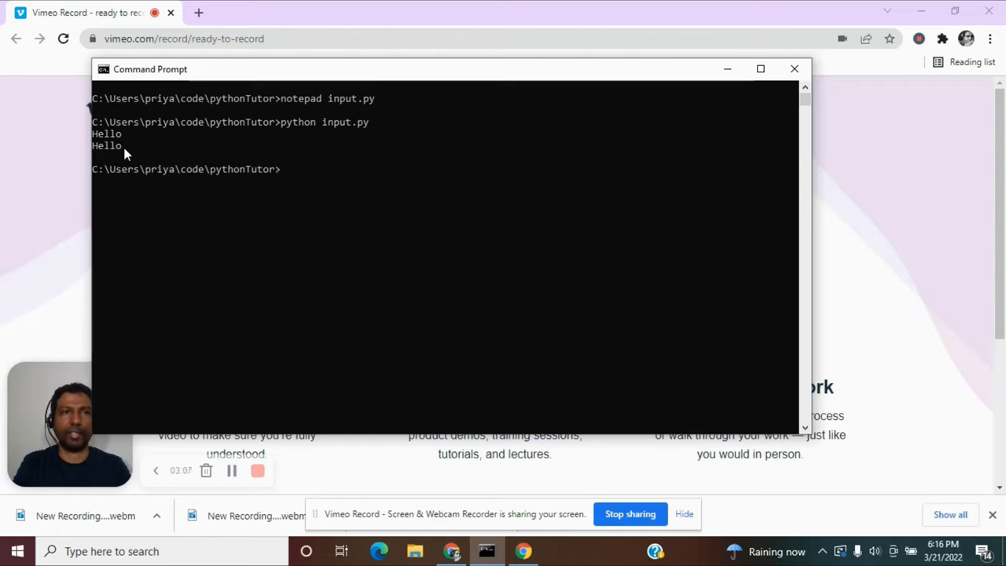
pyautogui.moveTo(116, 154)
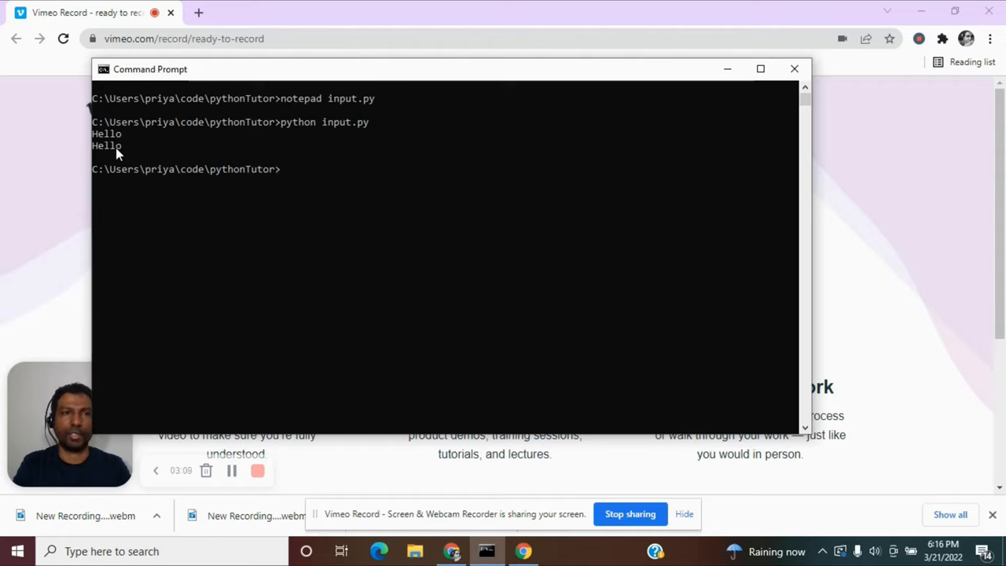
pyautogui.moveTo(121, 142)
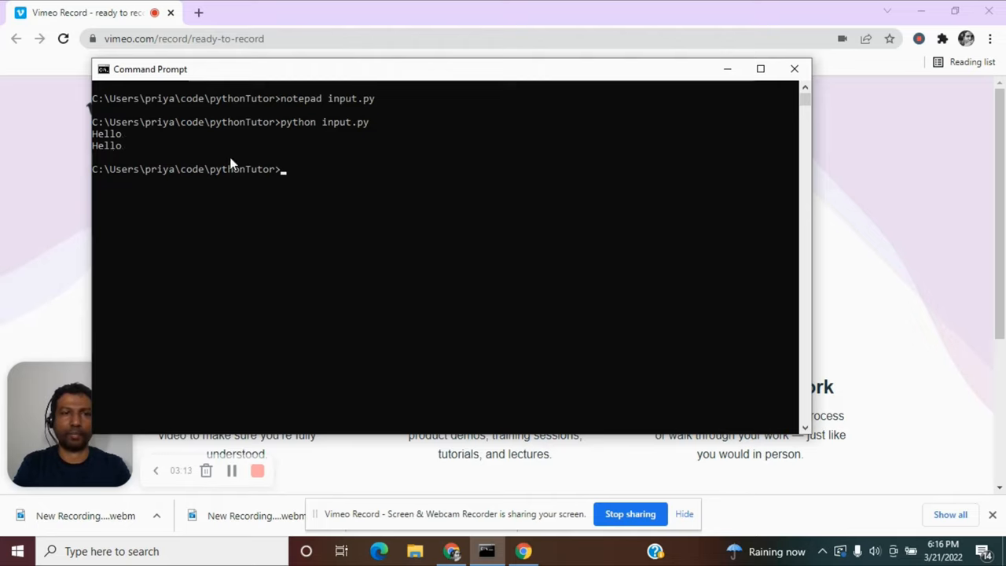
pyautogui.moveTo(316, 177)
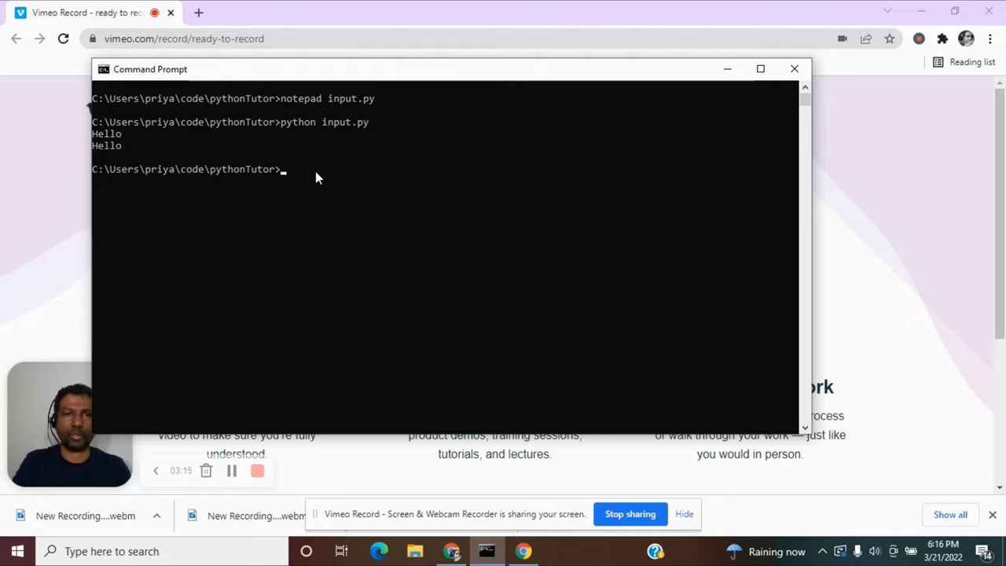
pyautogui.write('notepad')
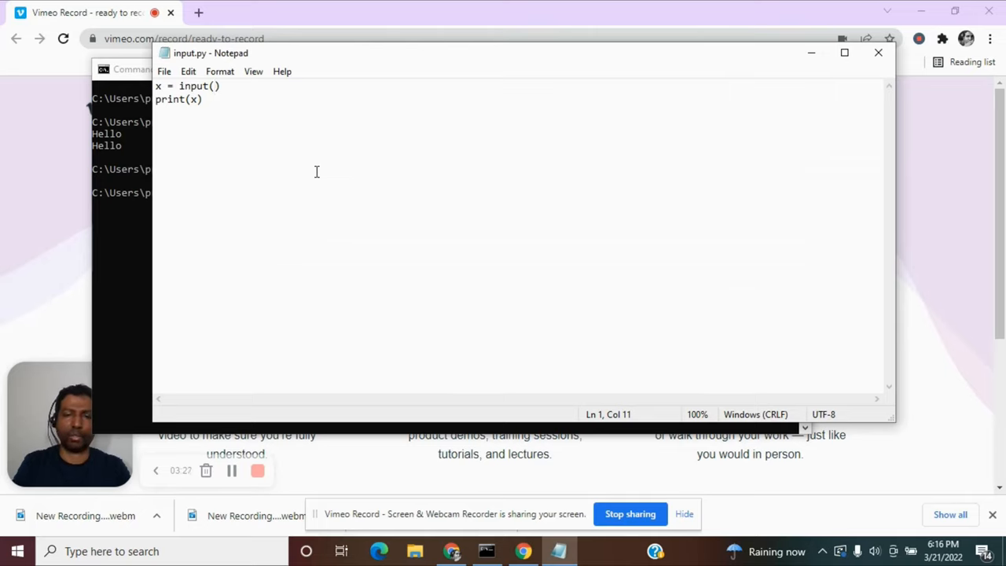
# Put the prompt string "Enter your name:" inside input() and save input.py.
pyautogui.write('""')
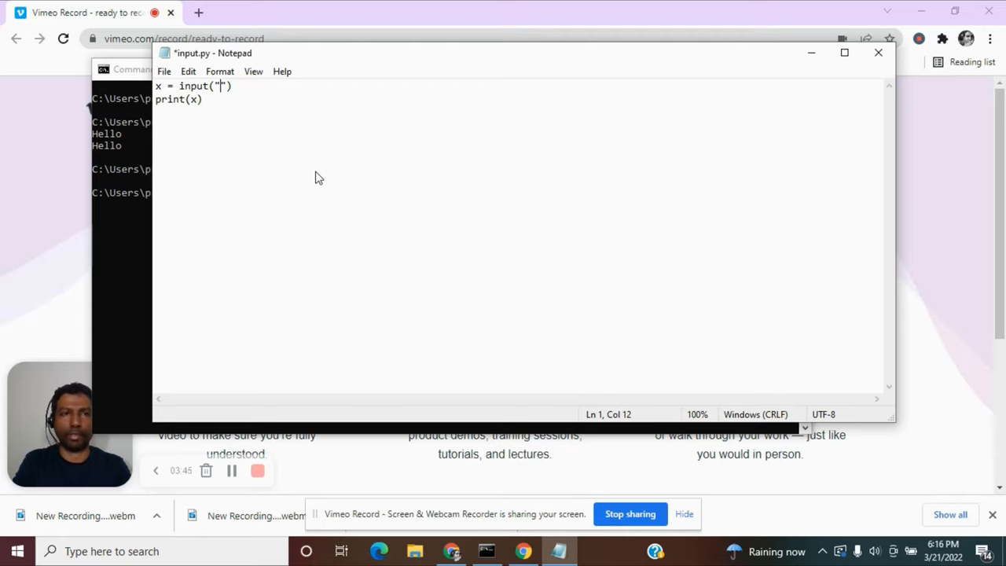
pyautogui.write('E')
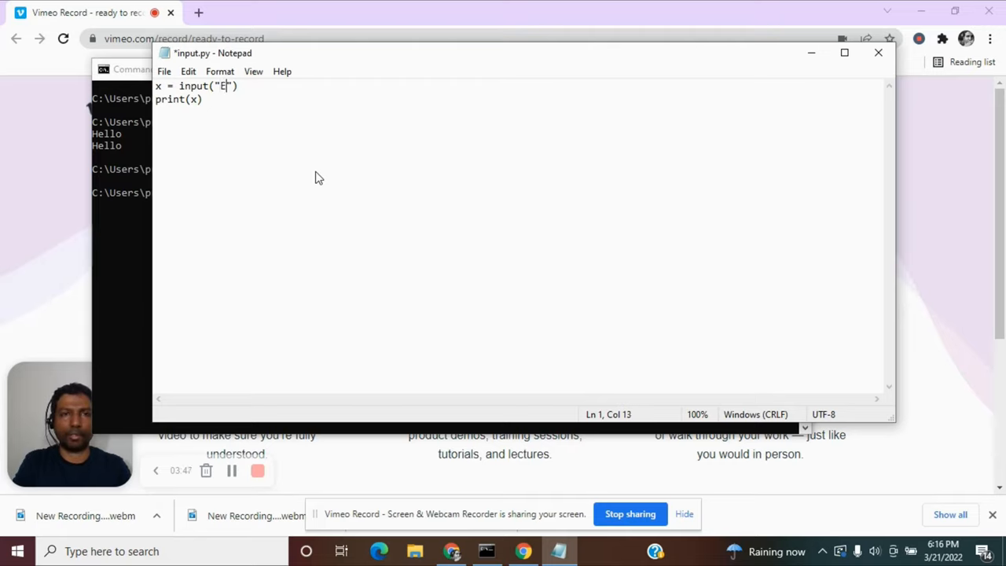
pyautogui.write('nter')
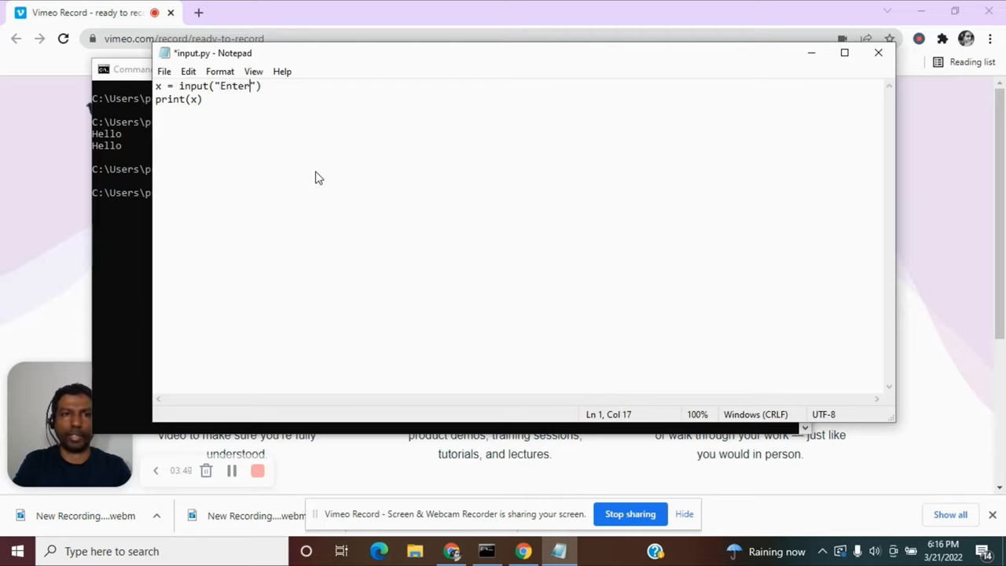
pyautogui.write('your name')
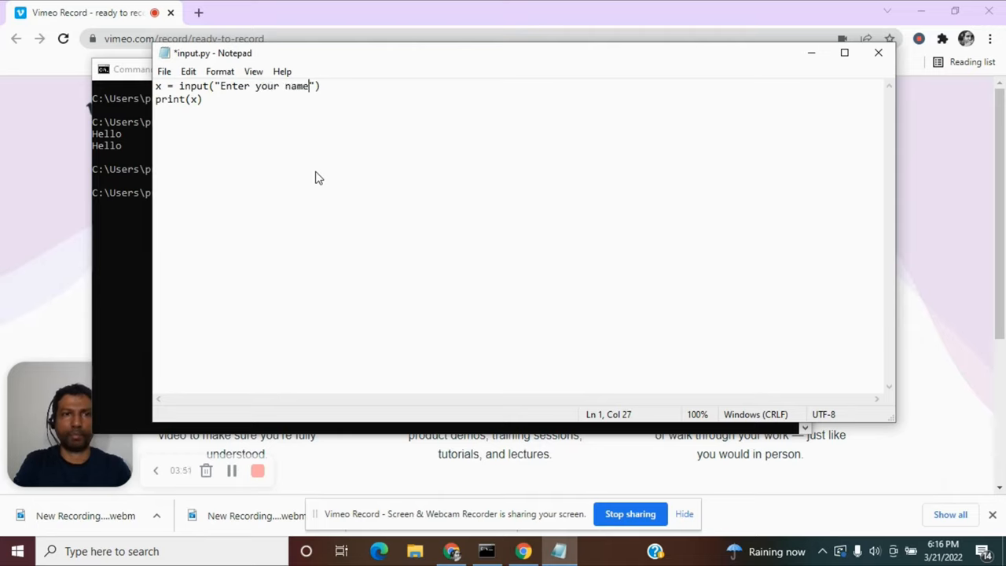
pyautogui.write(':')
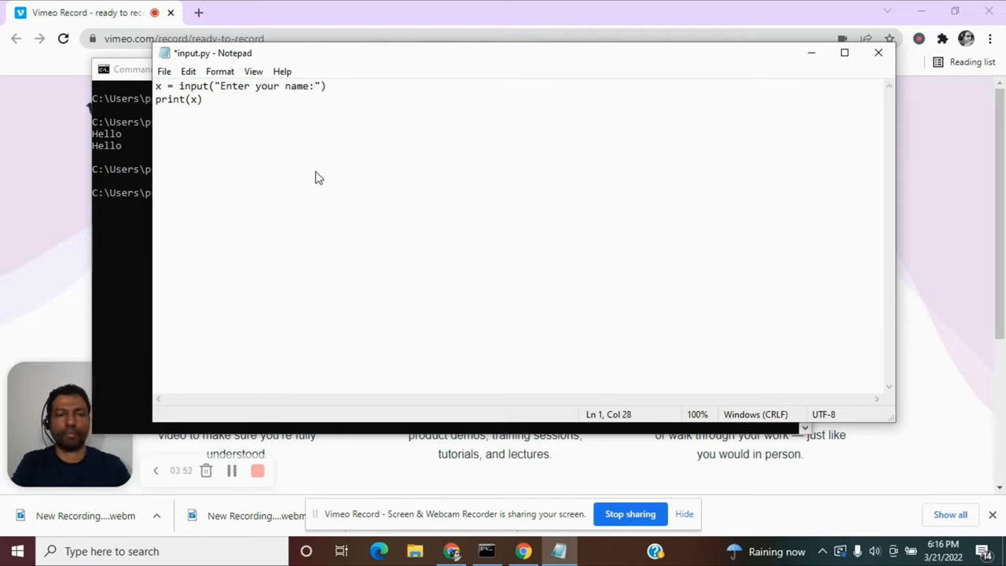
pyautogui.press('ctrl+s')
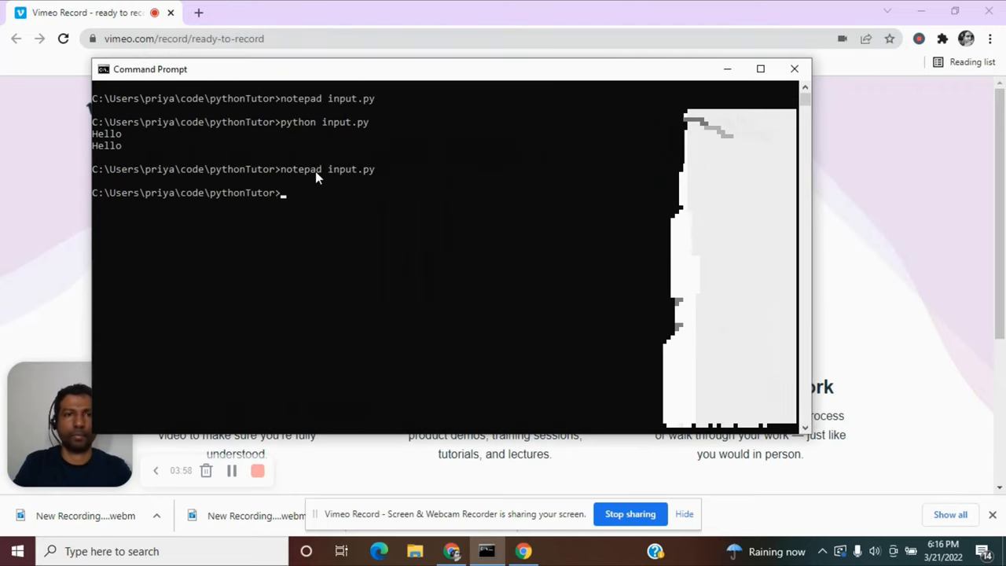
# Run 'python input.py' again and answer the name prompt with Shan.
pyautogui.write('python input.py')
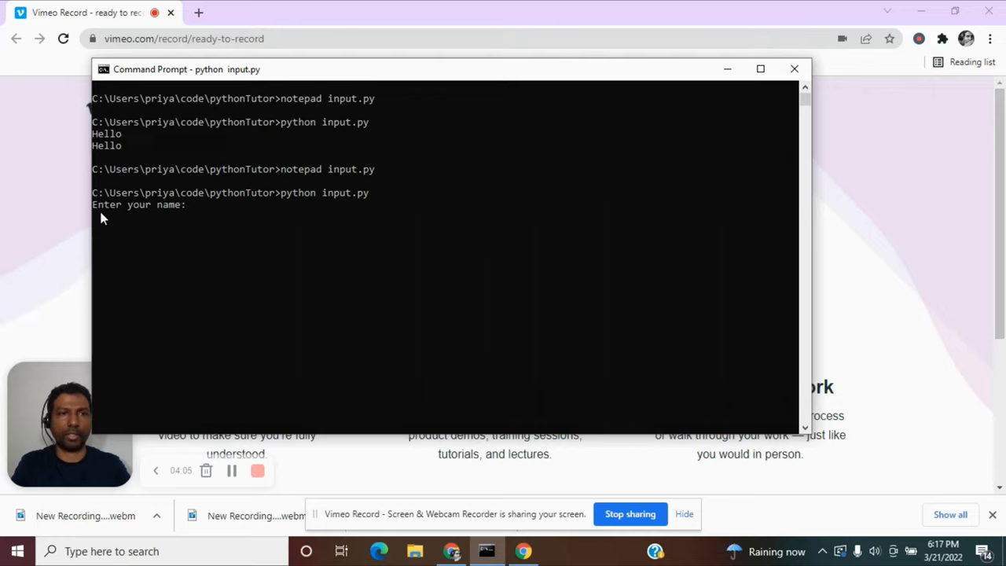
pyautogui.moveTo(197, 215)
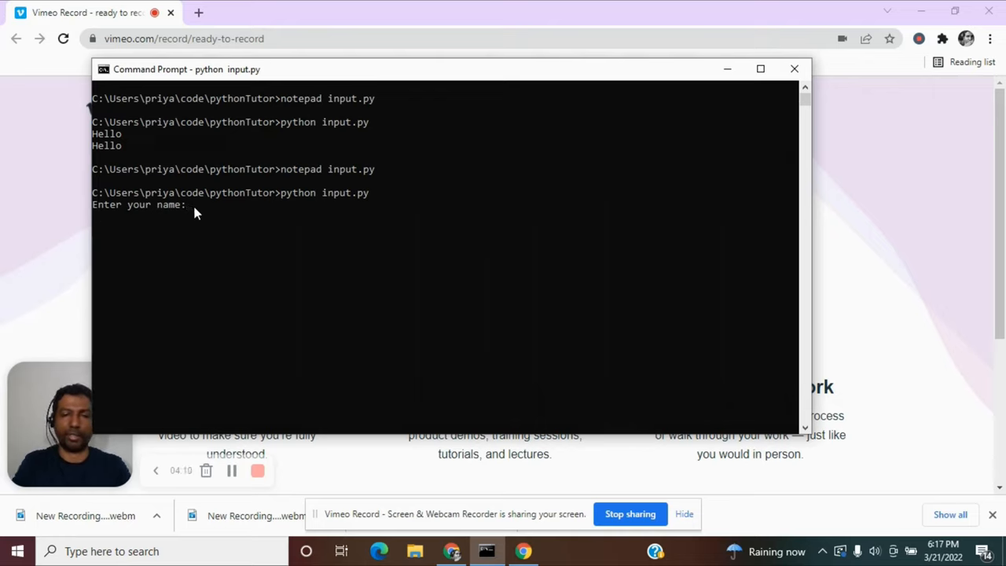
pyautogui.write('Shan')
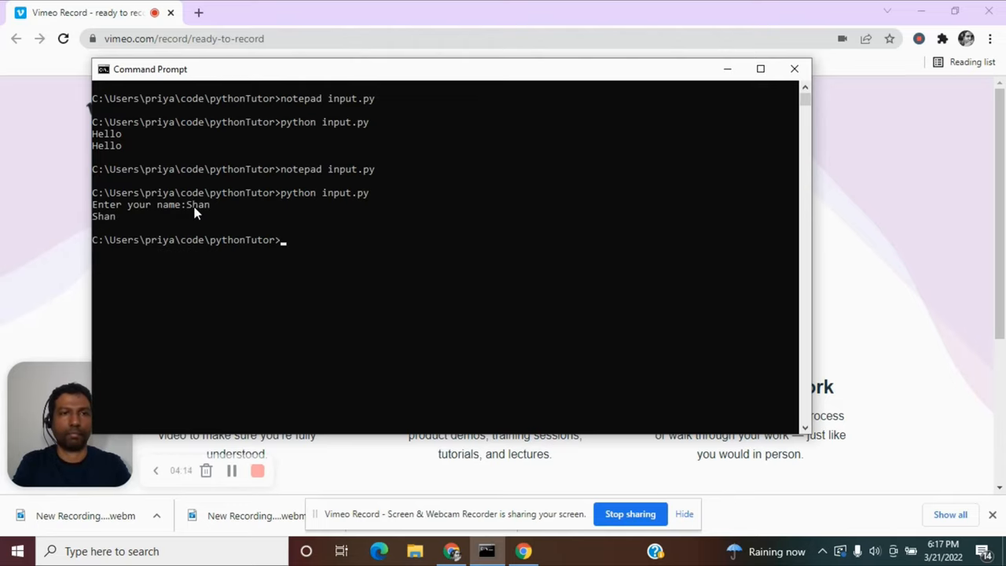
pyautogui.moveTo(96, 226)
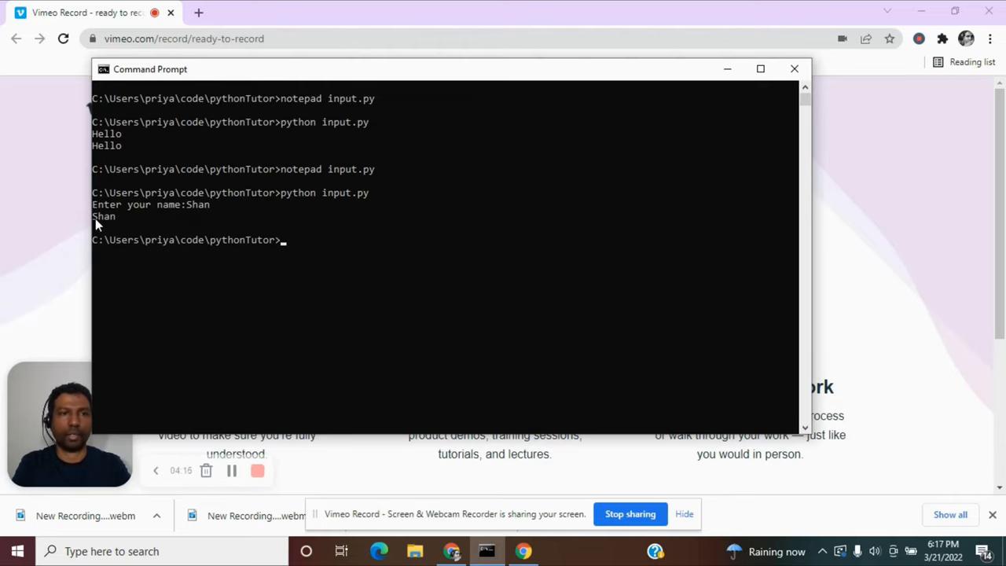